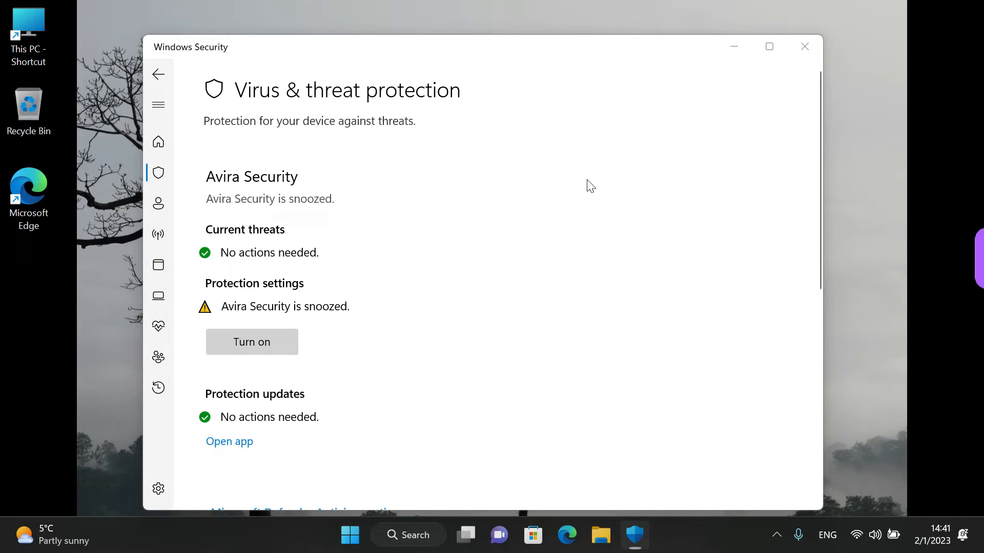
mouse_move(590, 179)
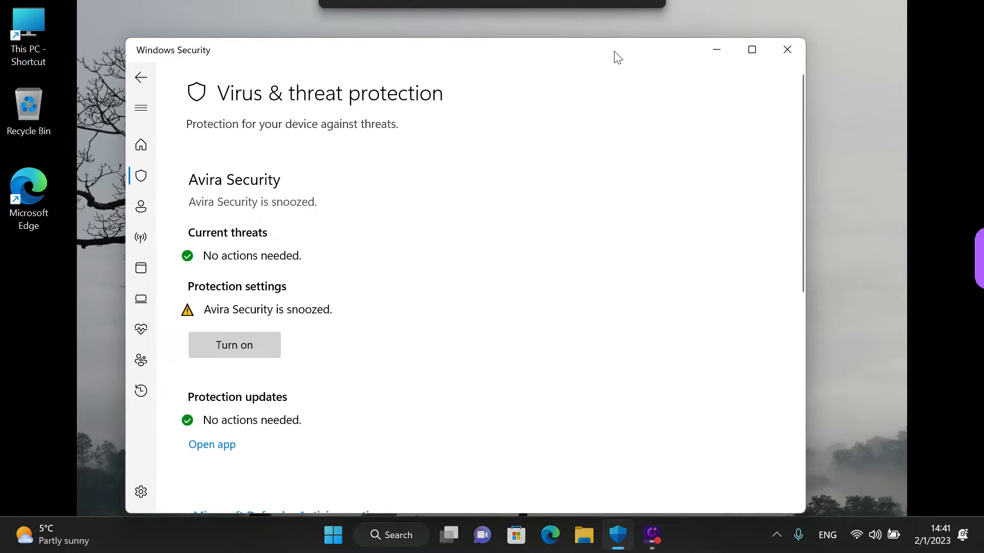
Minimize Windows Security and search Windows for 'Windows Security'.
click(787, 50)
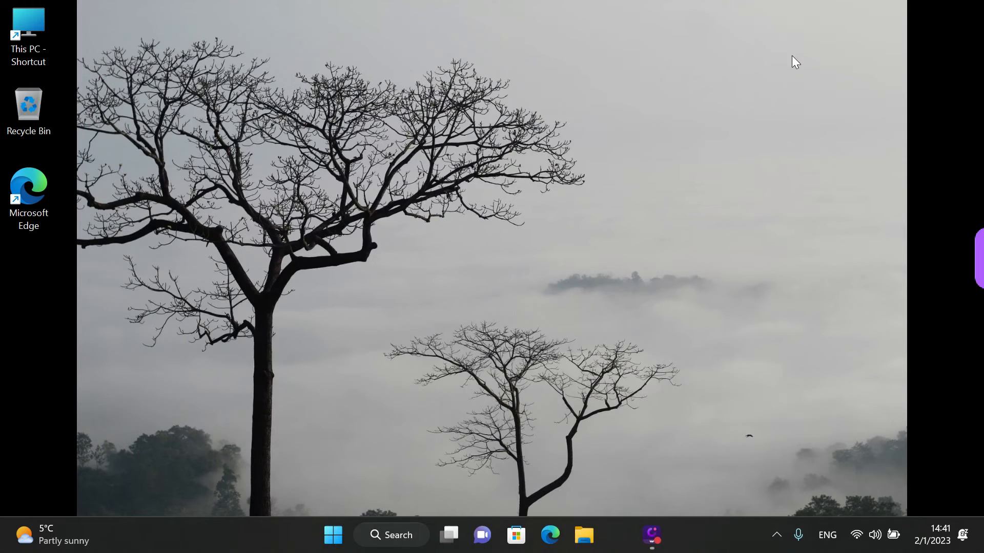
click(414, 535)
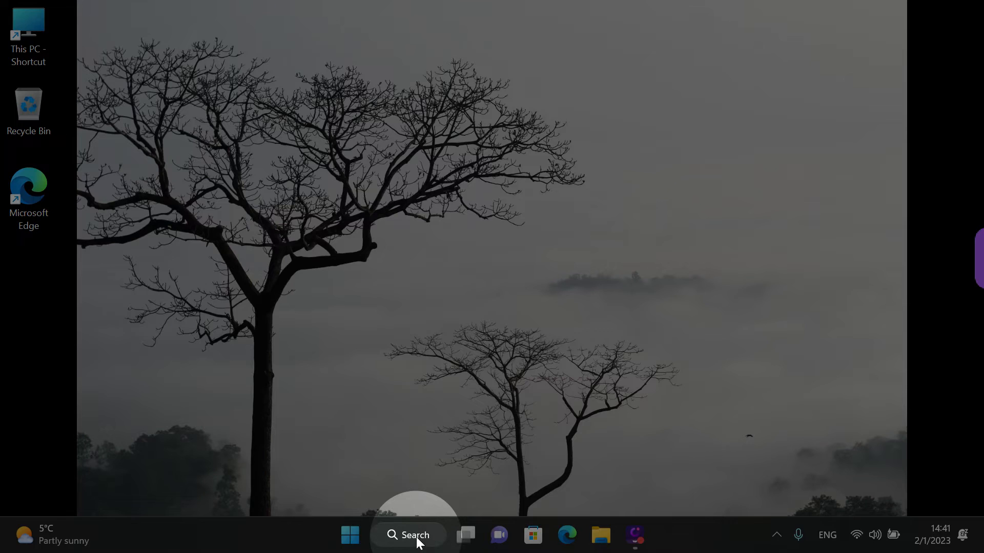
click(408, 535)
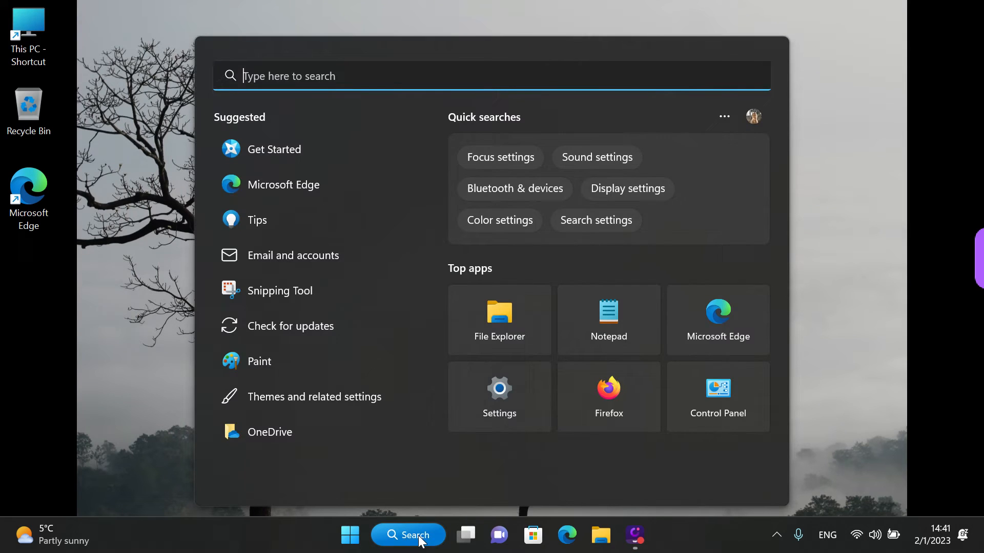
text(W)
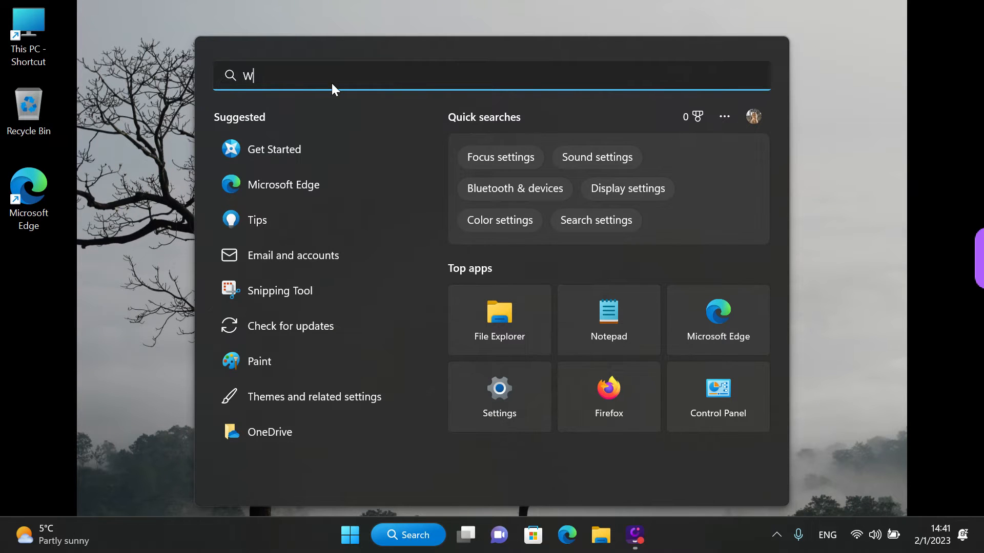
text(indows Security)
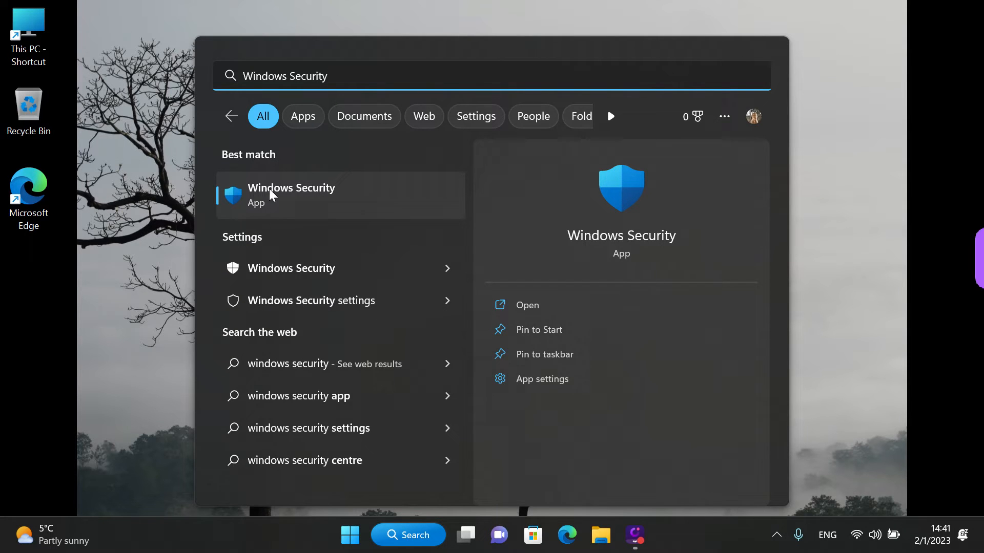
mouse_move(342, 208)
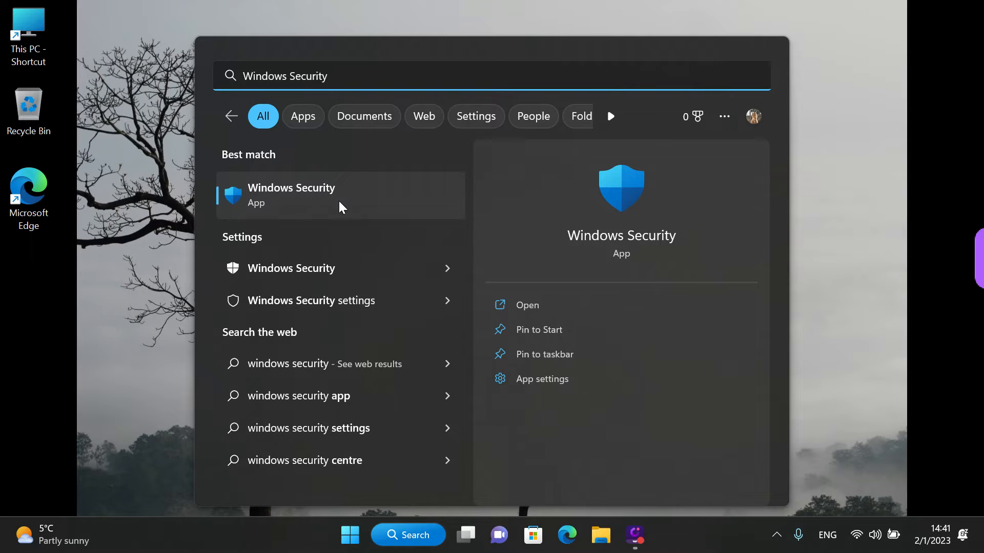
mouse_move(307, 207)
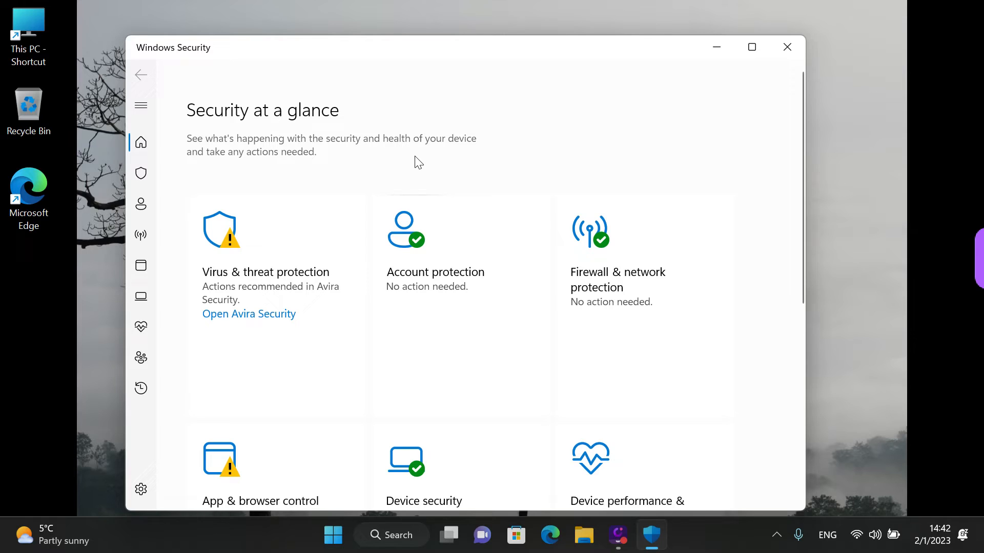
mouse_move(346, 146)
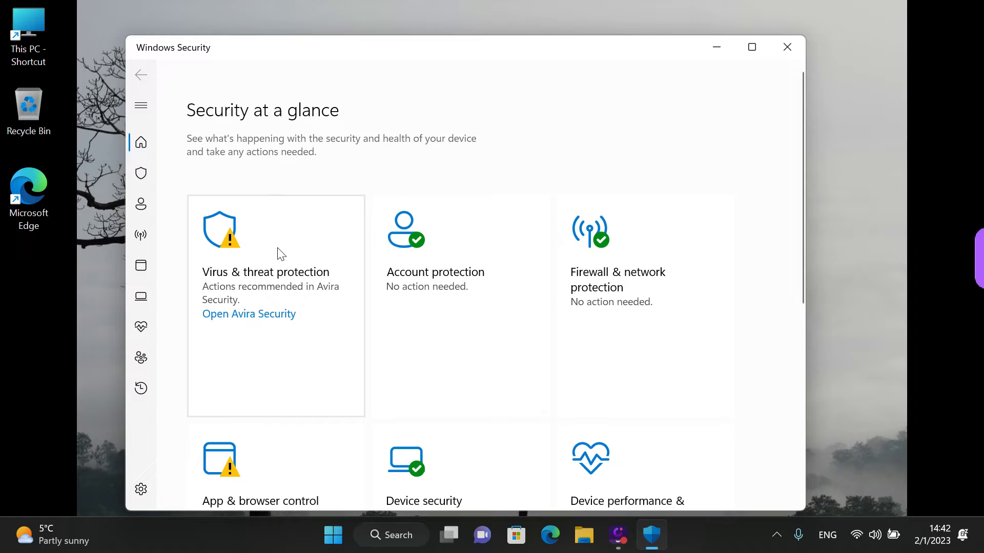
mouse_move(276, 257)
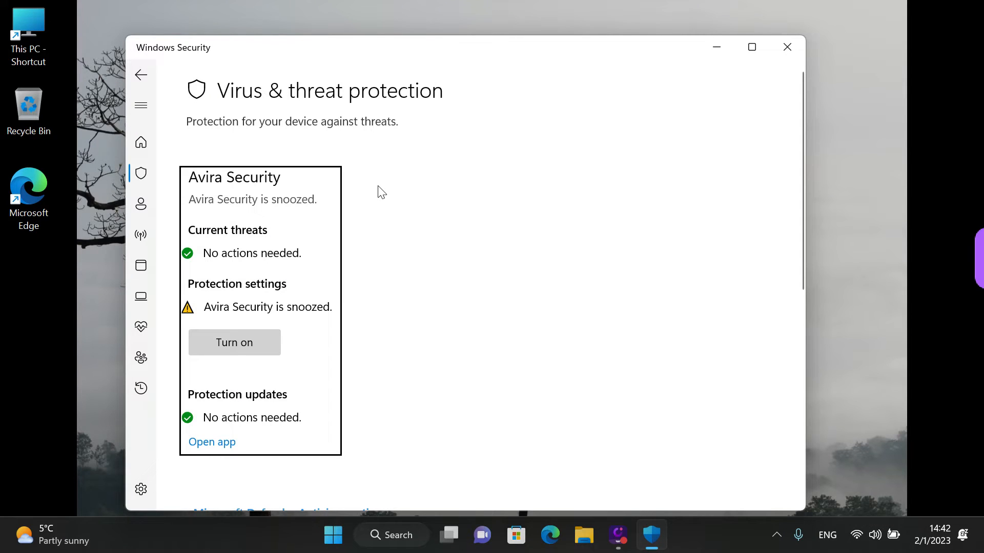
mouse_move(372, 192)
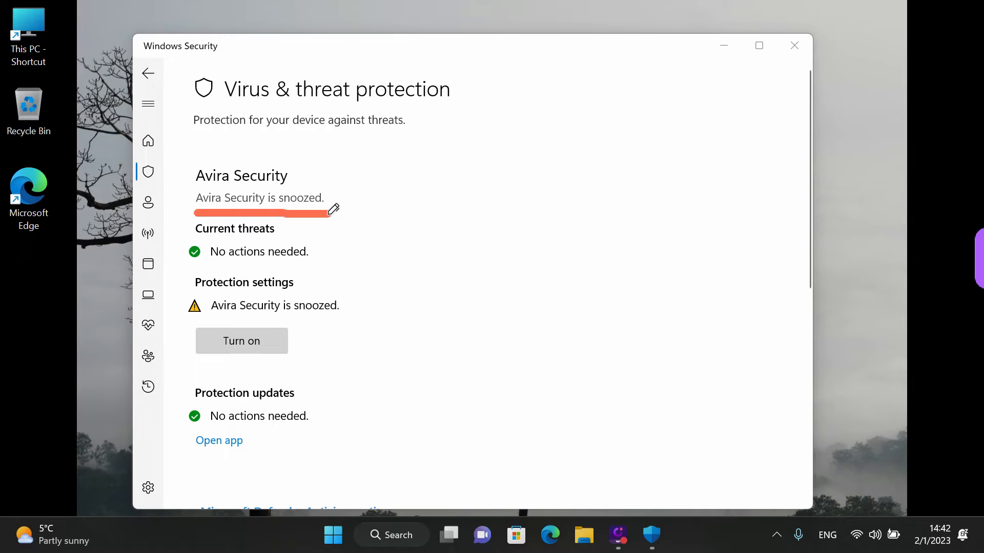
mouse_move(420, 213)
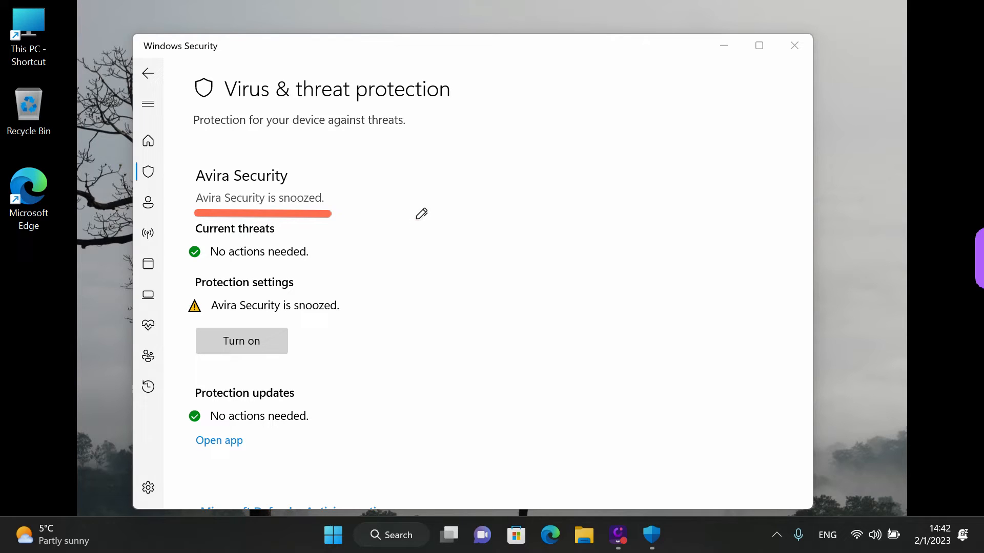
Expand Microsoft Defender Antivirus options to reveal Periodic scanning, currently Off.
scroll(down, 3)
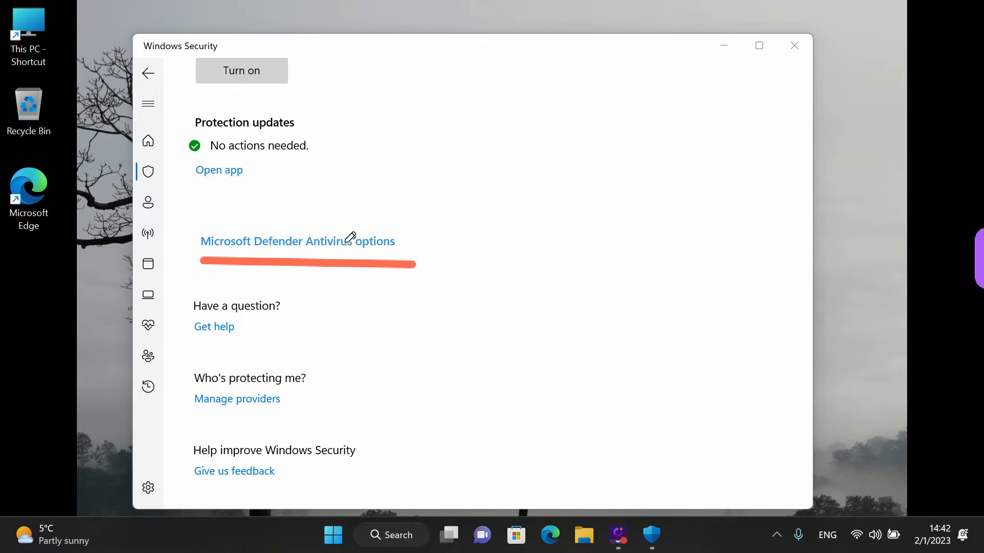
click(297, 241)
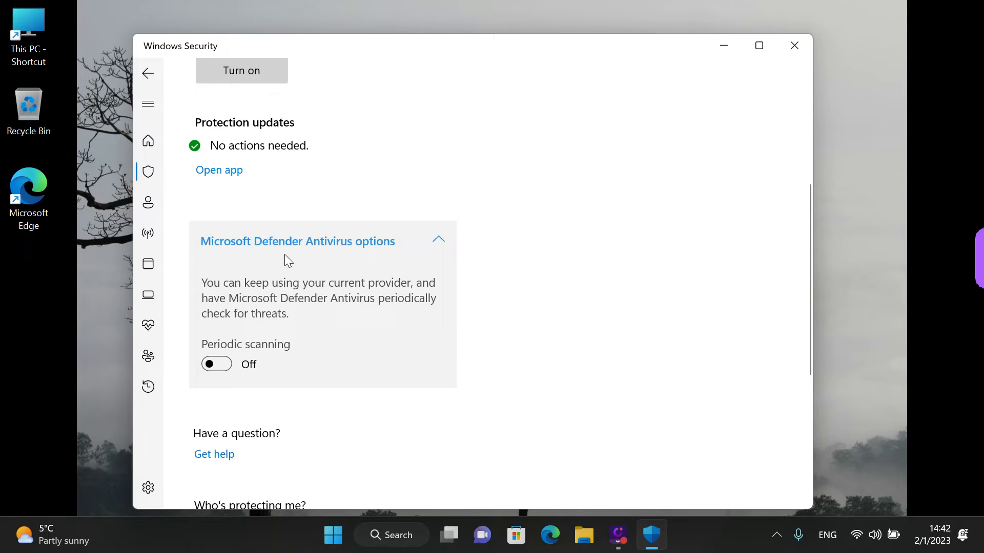
mouse_move(263, 379)
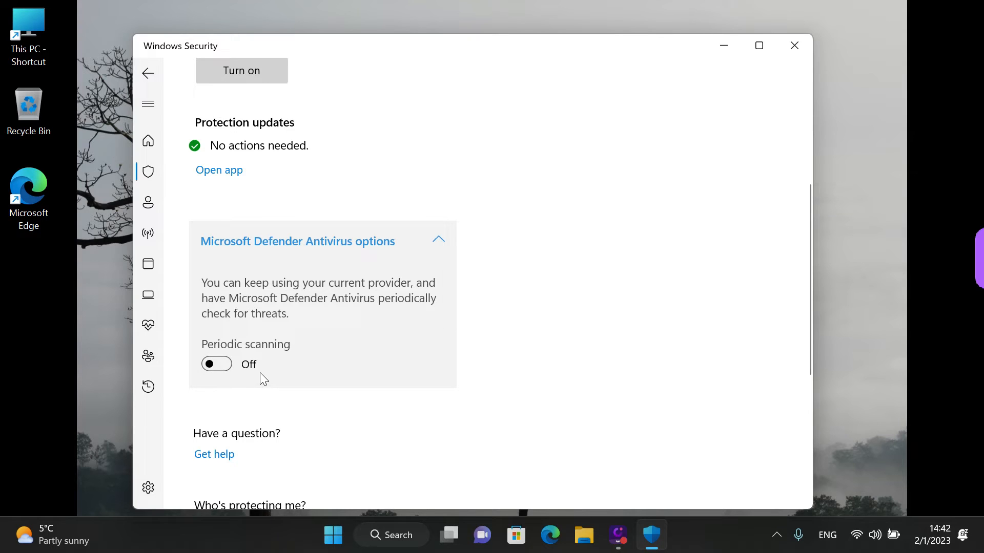
mouse_move(231, 381)
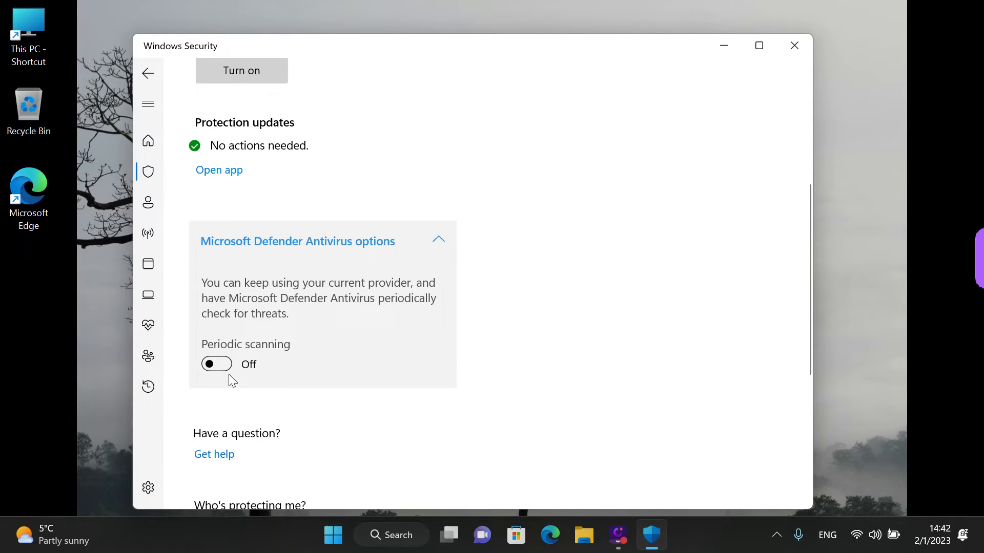
mouse_move(255, 377)
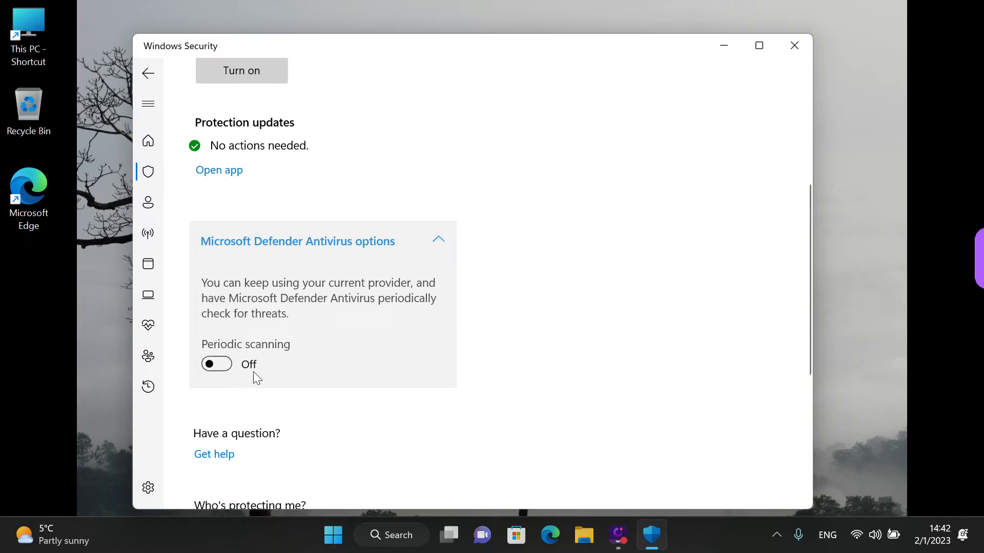
mouse_move(364, 368)
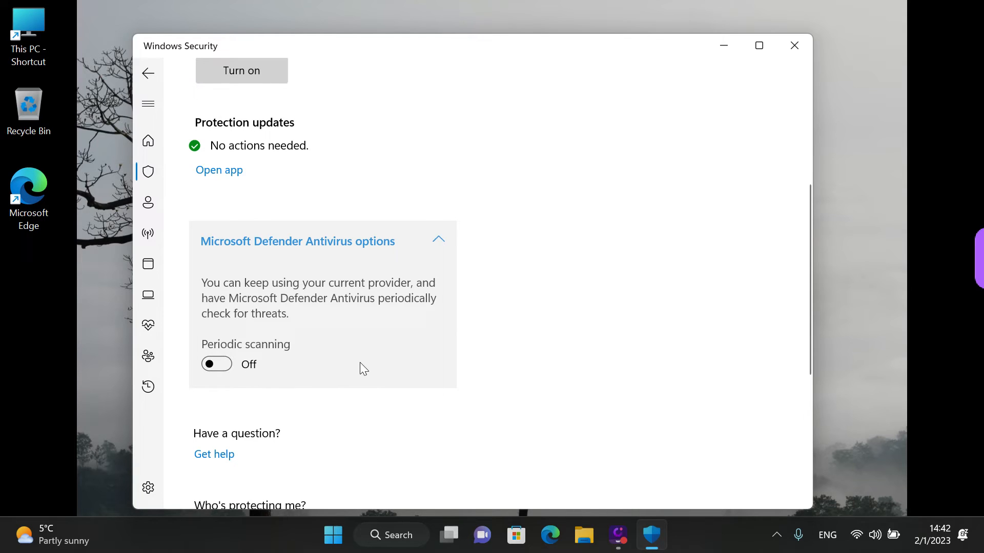
mouse_move(216, 364)
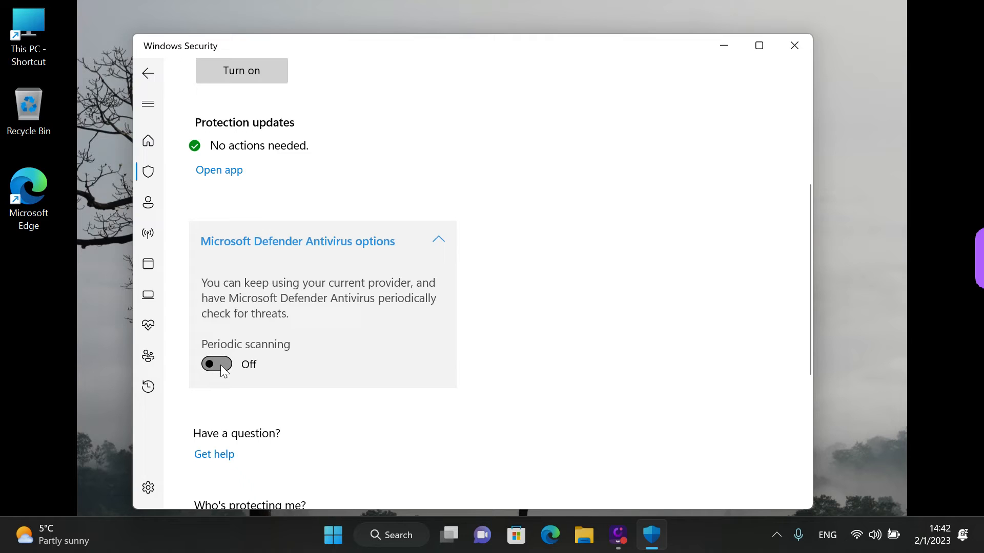
mouse_move(254, 372)
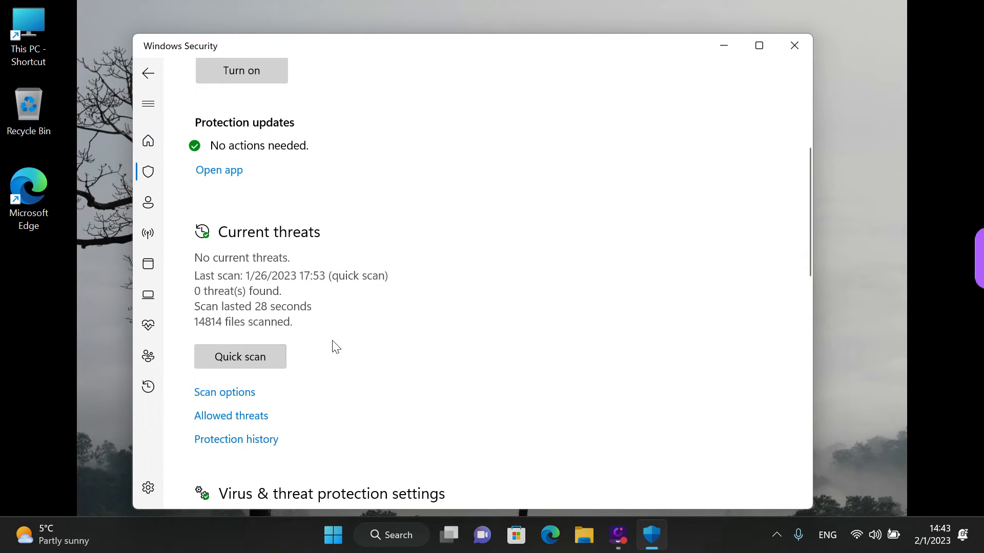
mouse_move(333, 343)
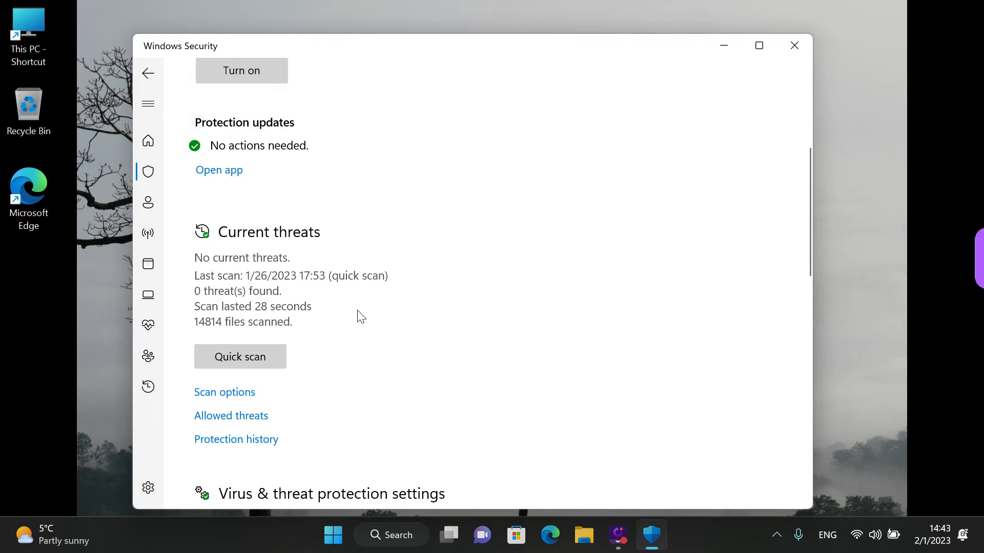
Scroll to the Virus & threat protection settings section below the 0 threats summary.
scroll(down, 3)
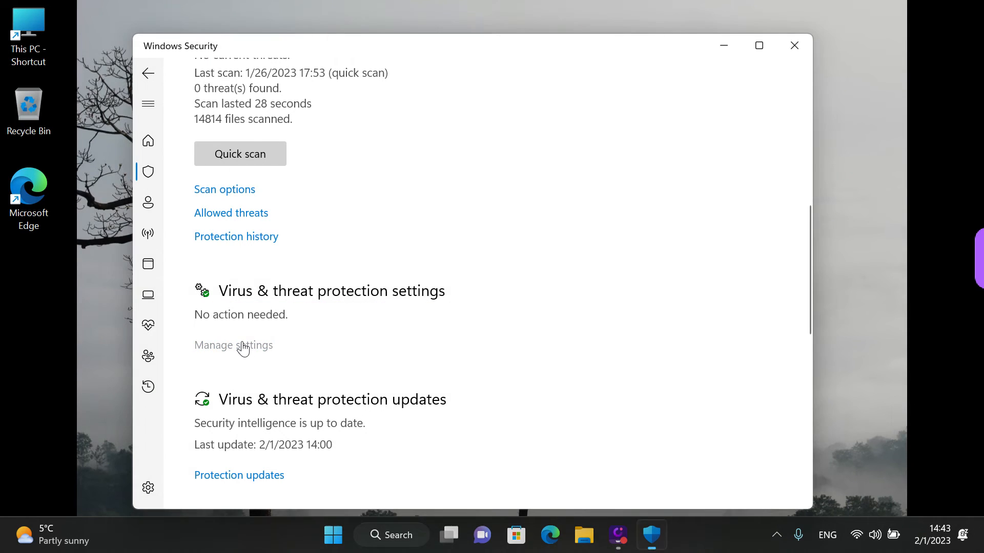
Open Manage settings and toggle Real-time protection on, then back off.
click(232, 344)
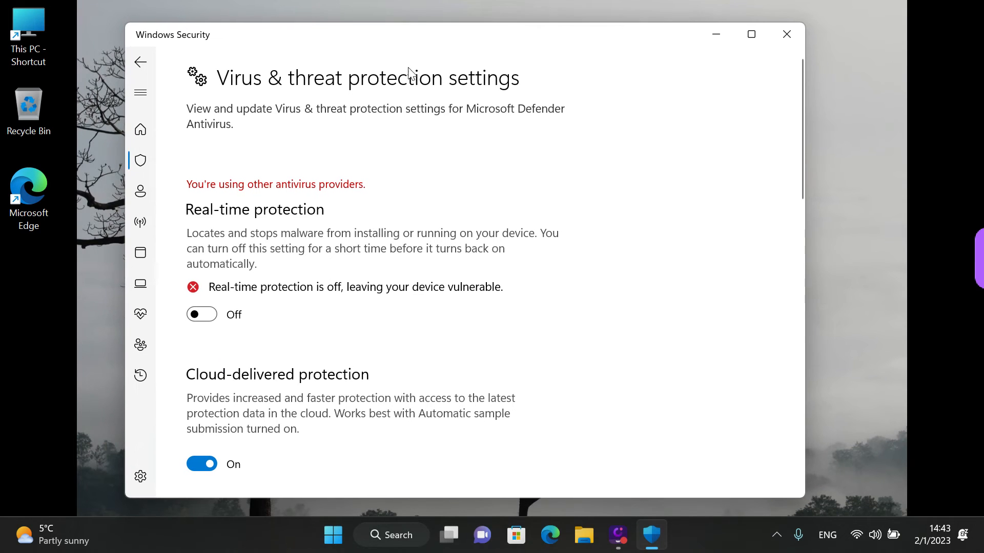
mouse_move(446, 137)
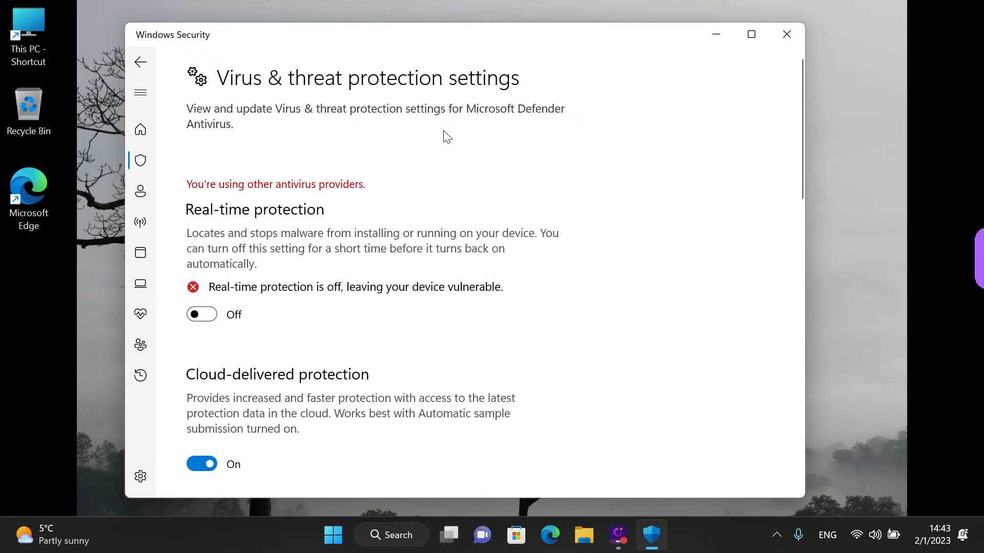
mouse_move(224, 227)
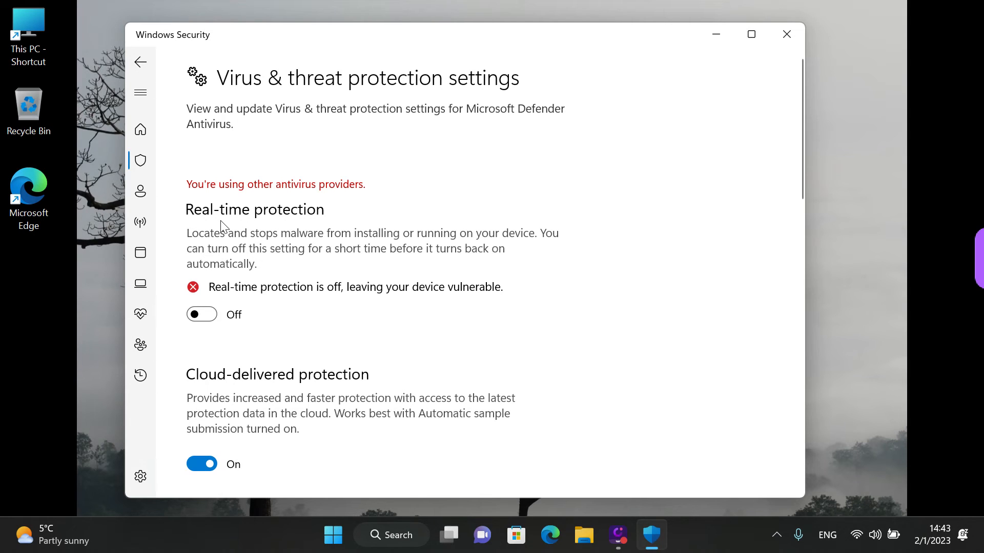
mouse_move(260, 221)
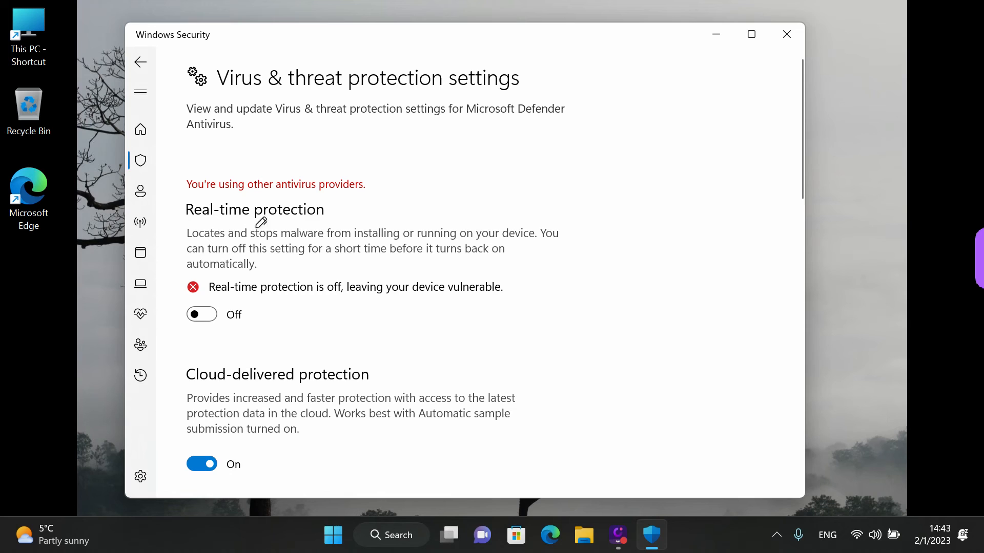
mouse_move(283, 312)
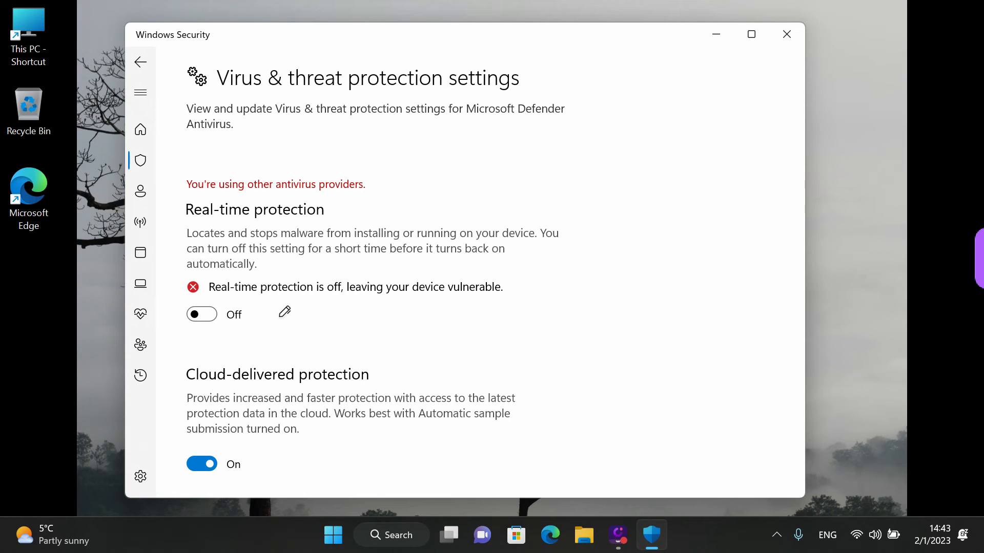
click(202, 314)
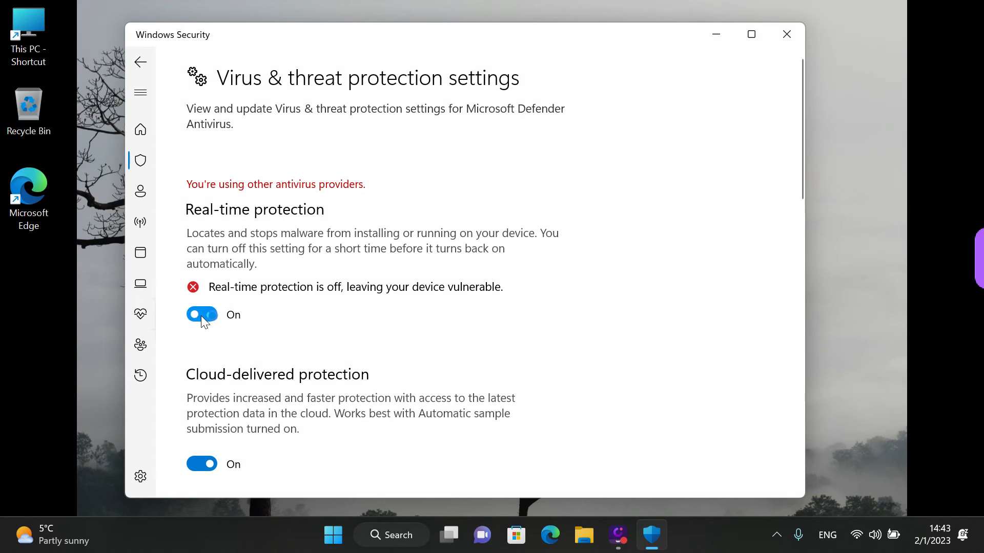
click(201, 314)
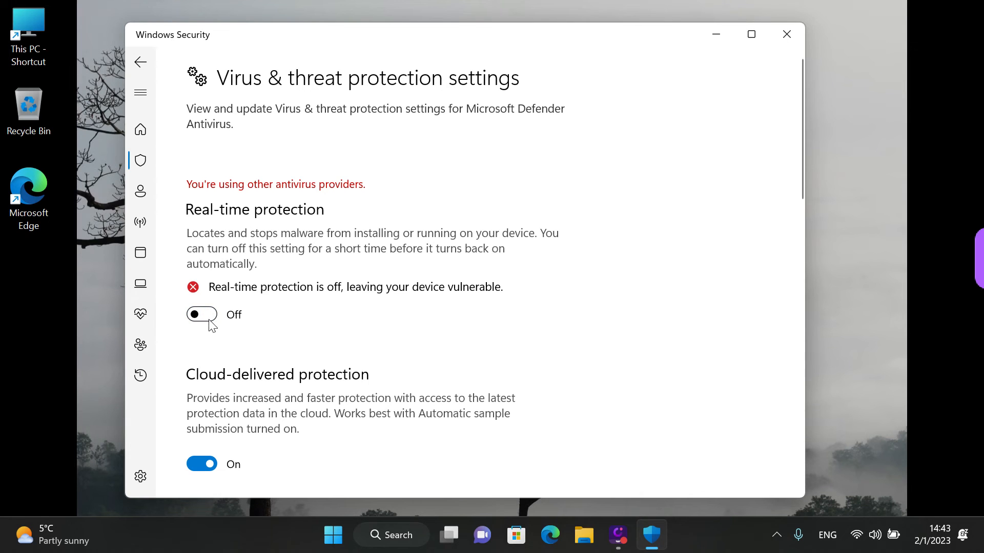
mouse_move(326, 313)
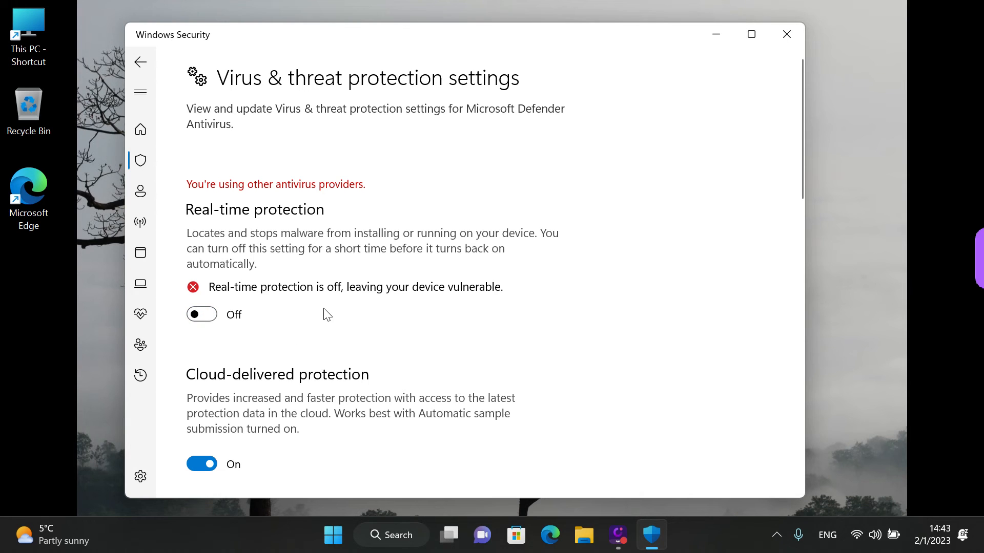
scroll(down, 3)
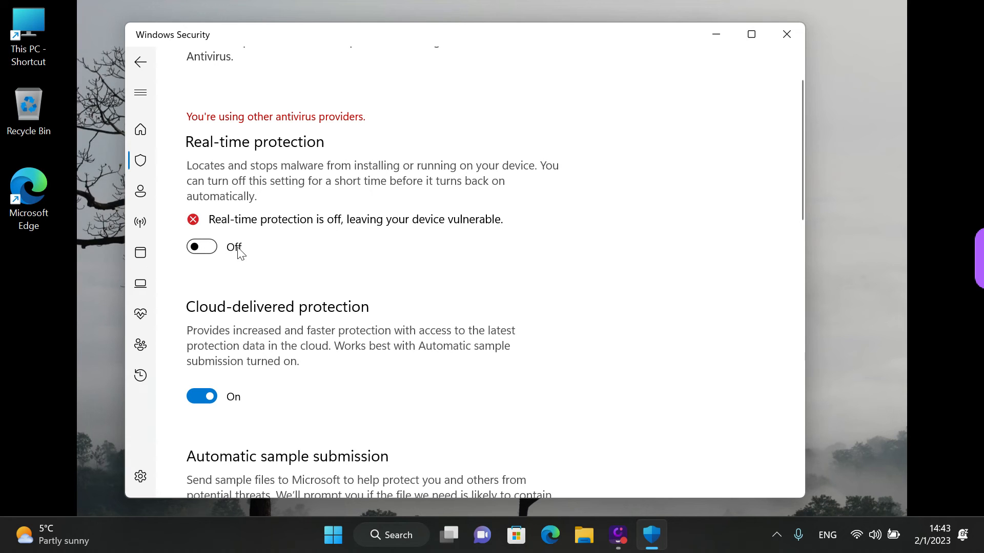
mouse_move(213, 256)
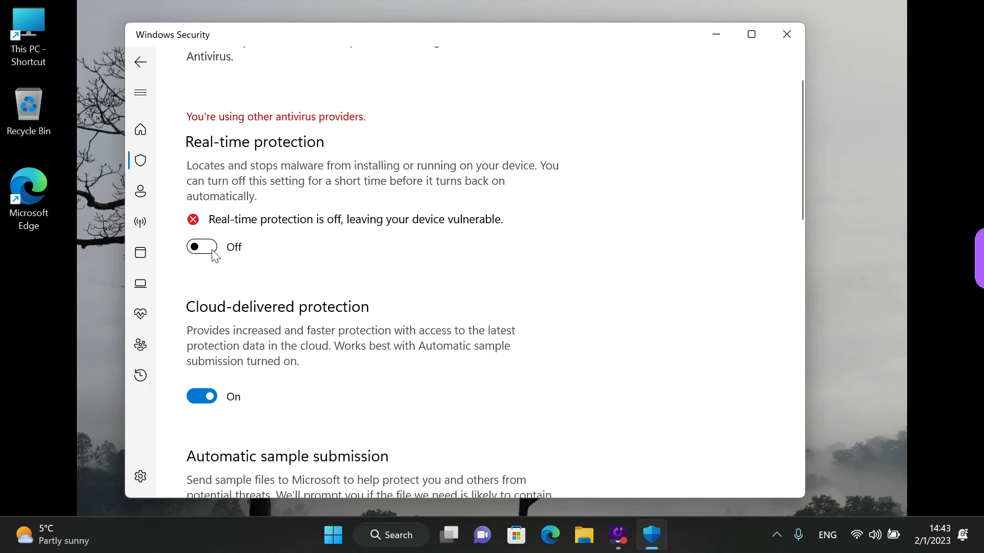
mouse_move(346, 270)
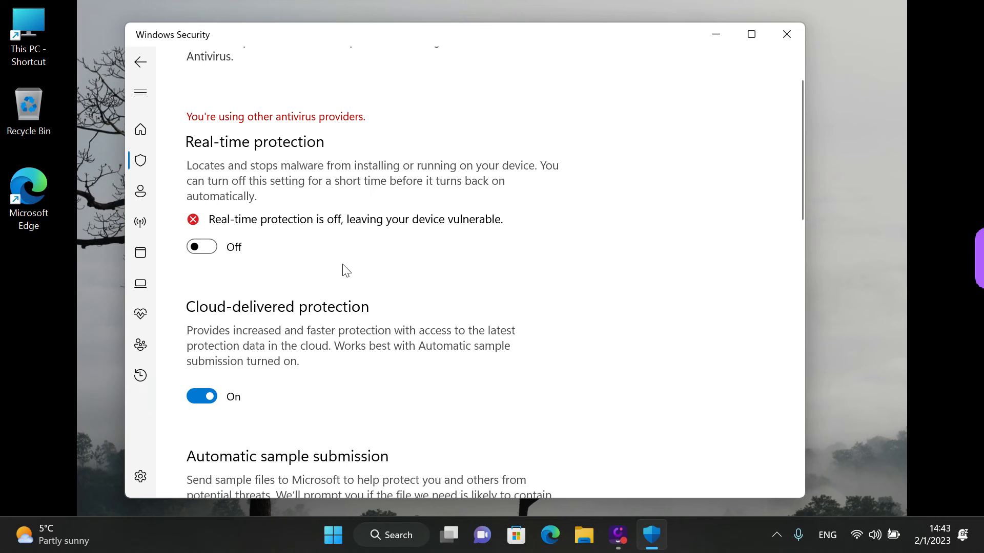
scroll(down, 3)
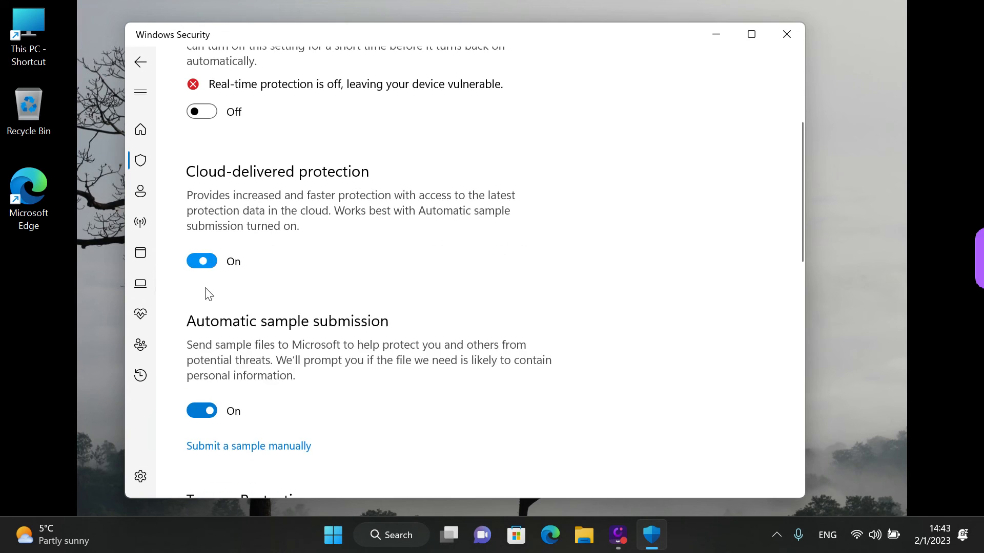
scroll(down, 3)
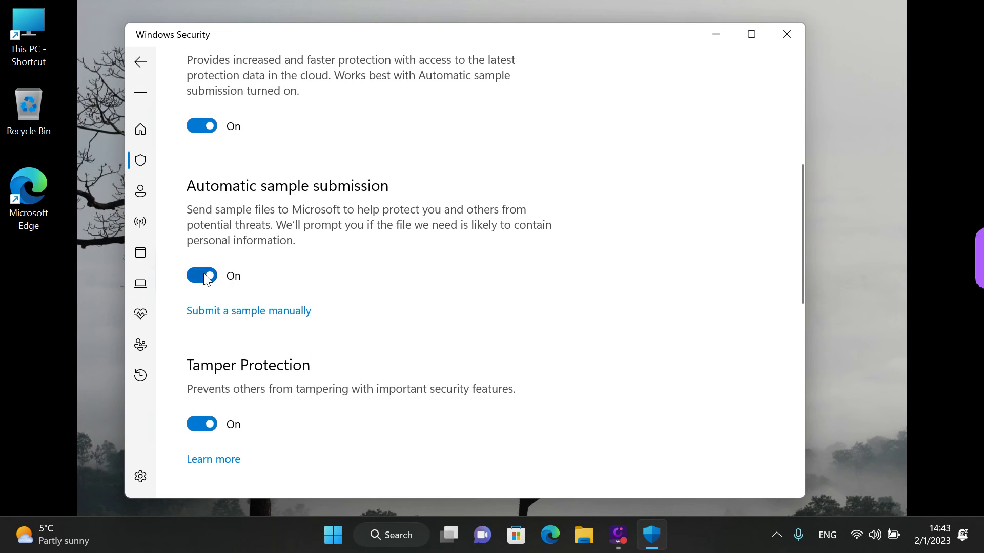
scroll(down, 3)
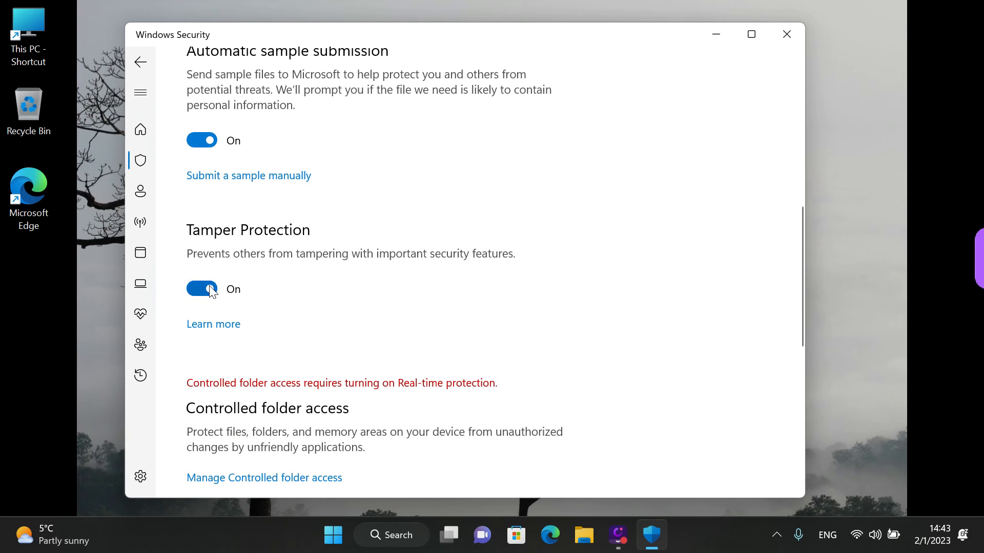
mouse_move(316, 283)
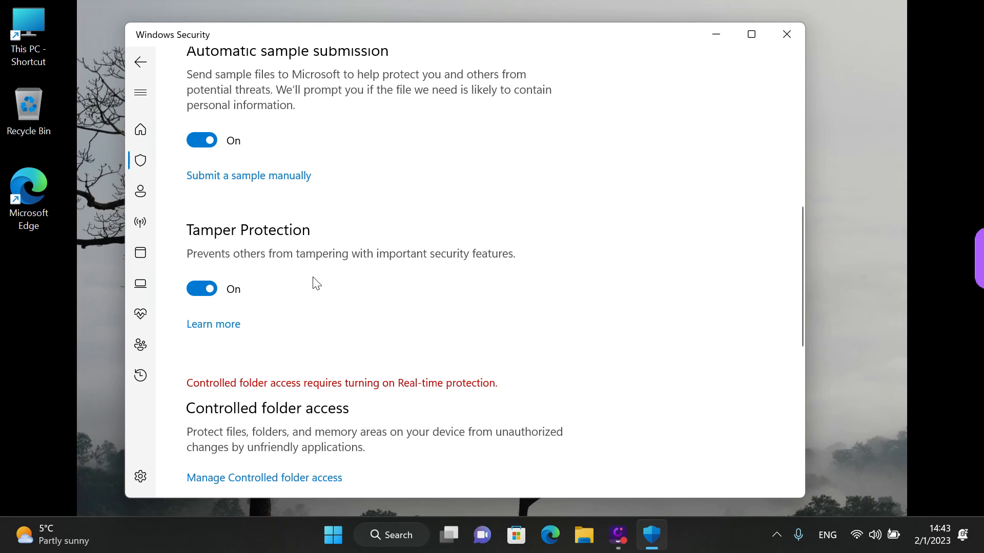
scroll(up, 3)
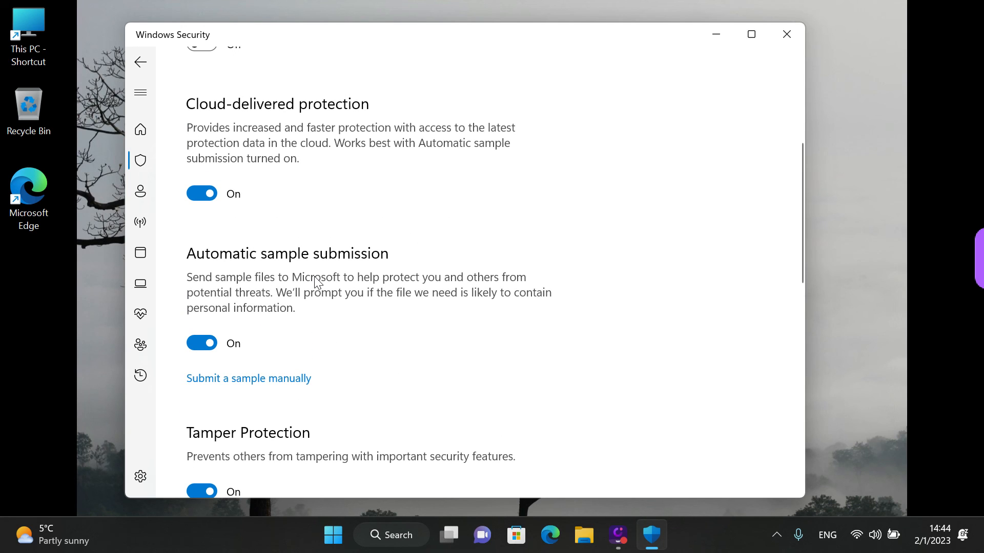
scroll(up, 3)
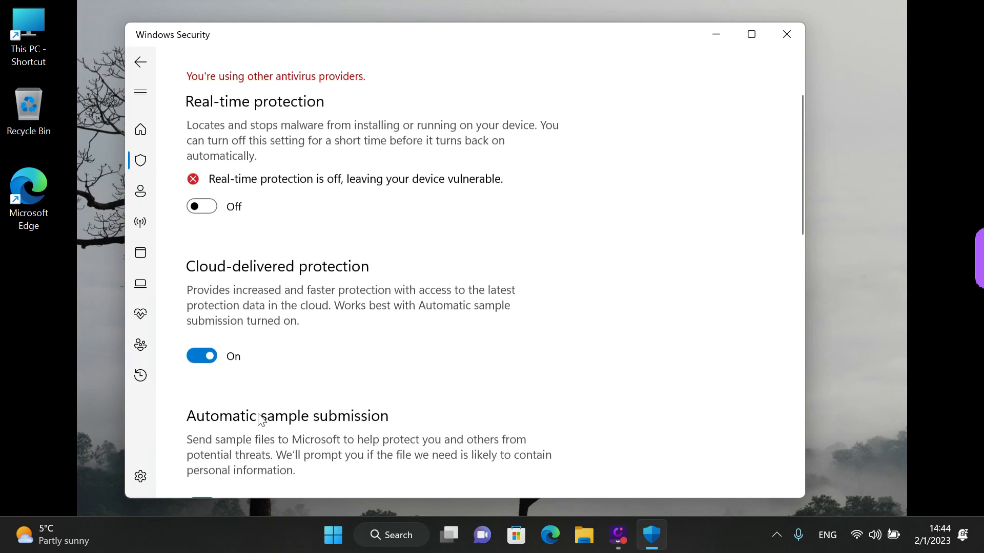
scroll(up, 3)
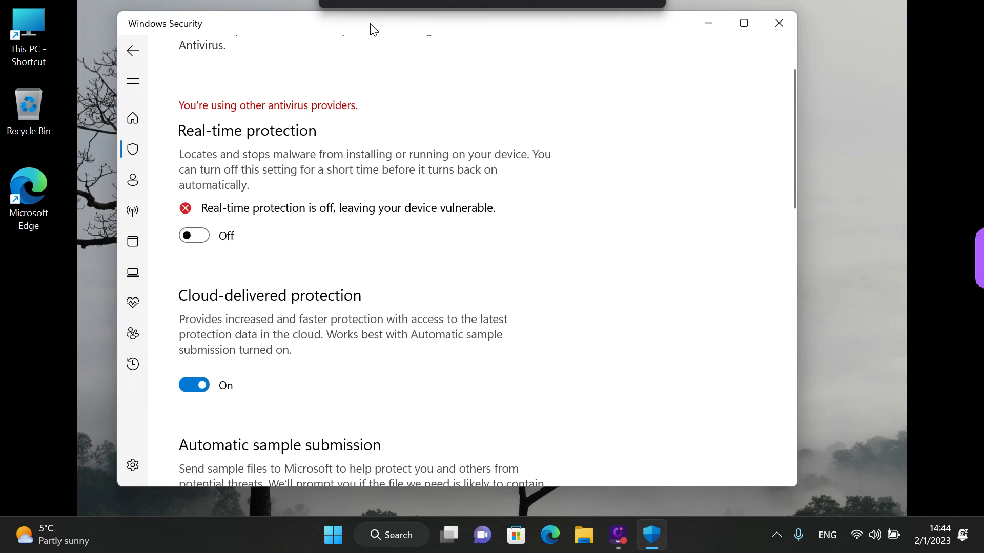
scroll(down, 3)
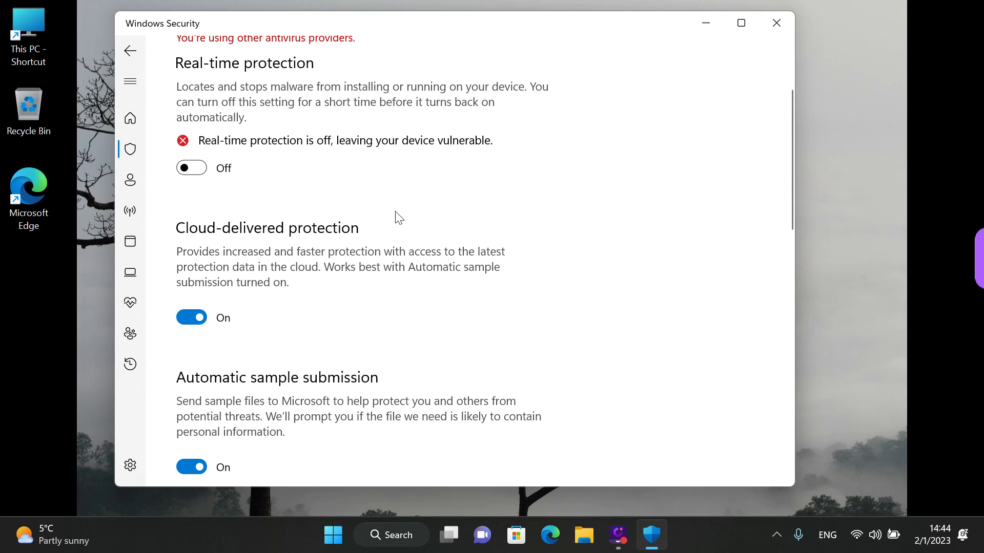